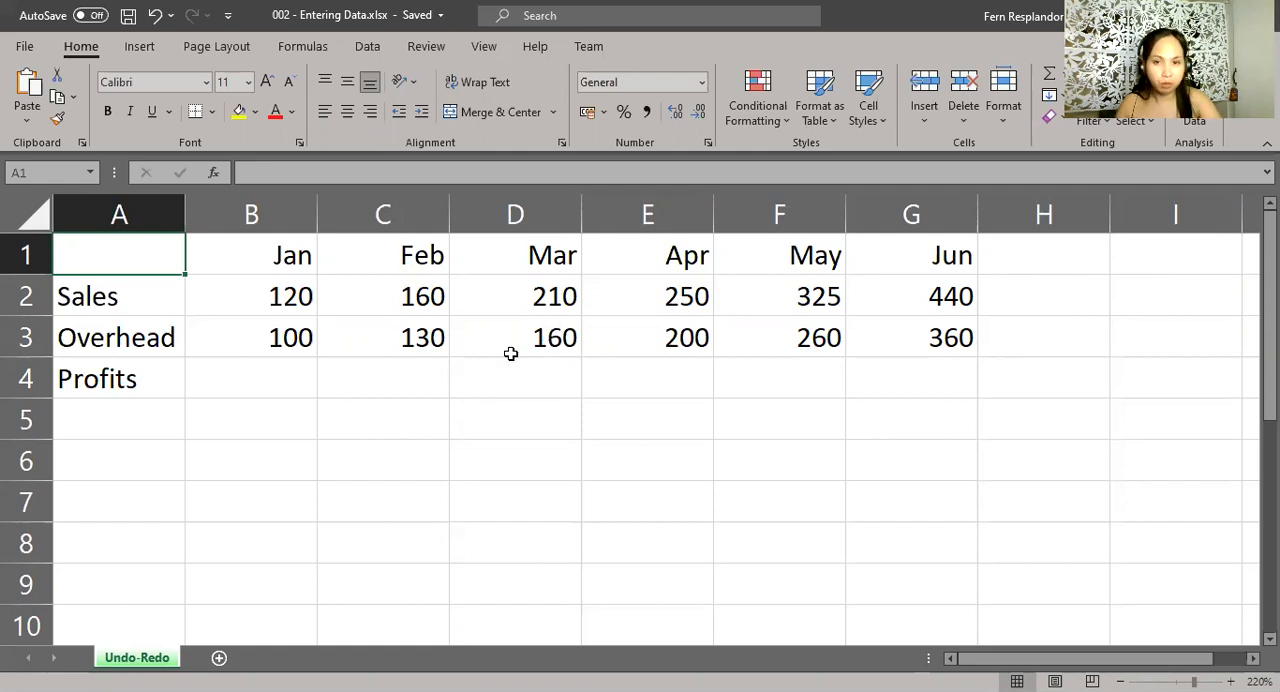
pyautogui.moveTo(412, 320)
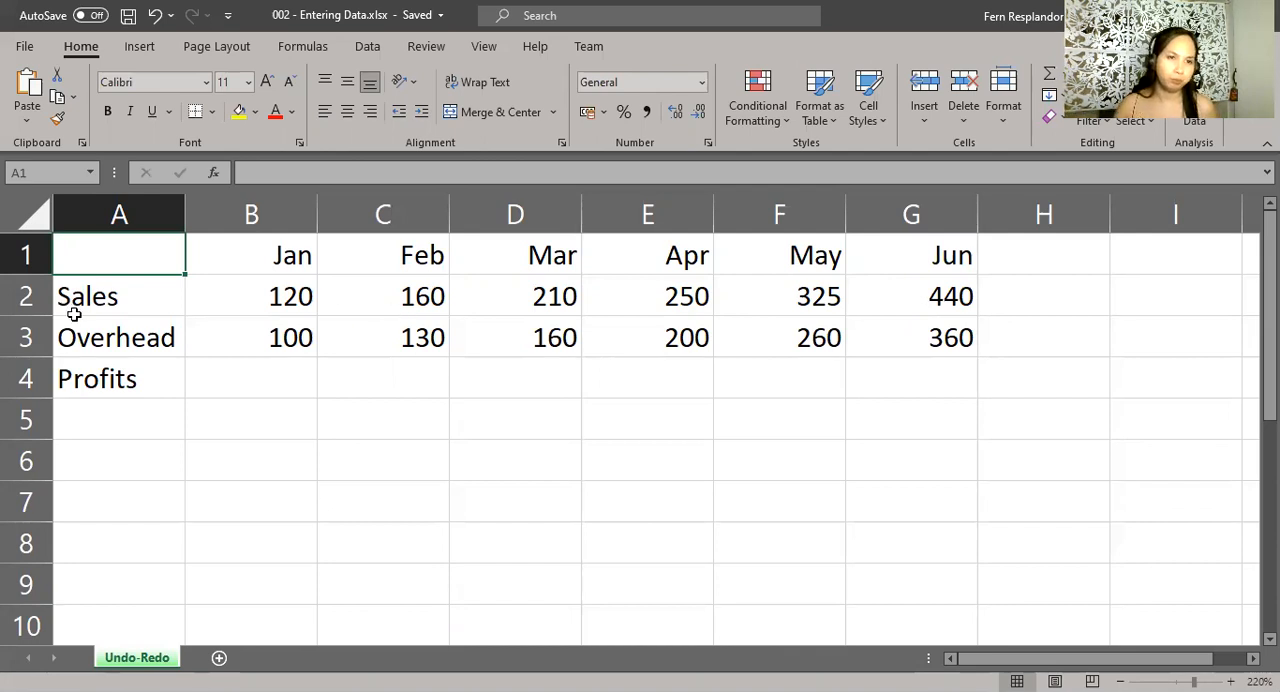
# - Select the Sales row A2:G2, from its label through the June figure
pyautogui.click(118, 296)
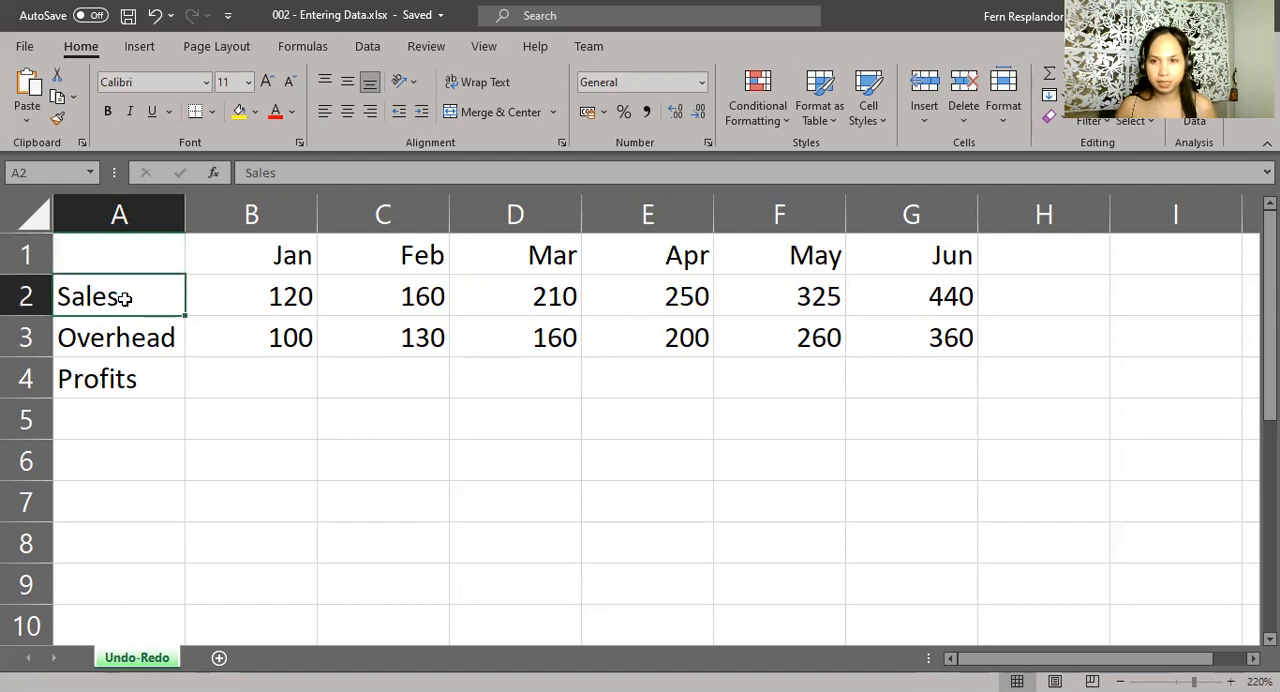
pyautogui.moveTo(252, 296); pyautogui.dragTo(912, 296)
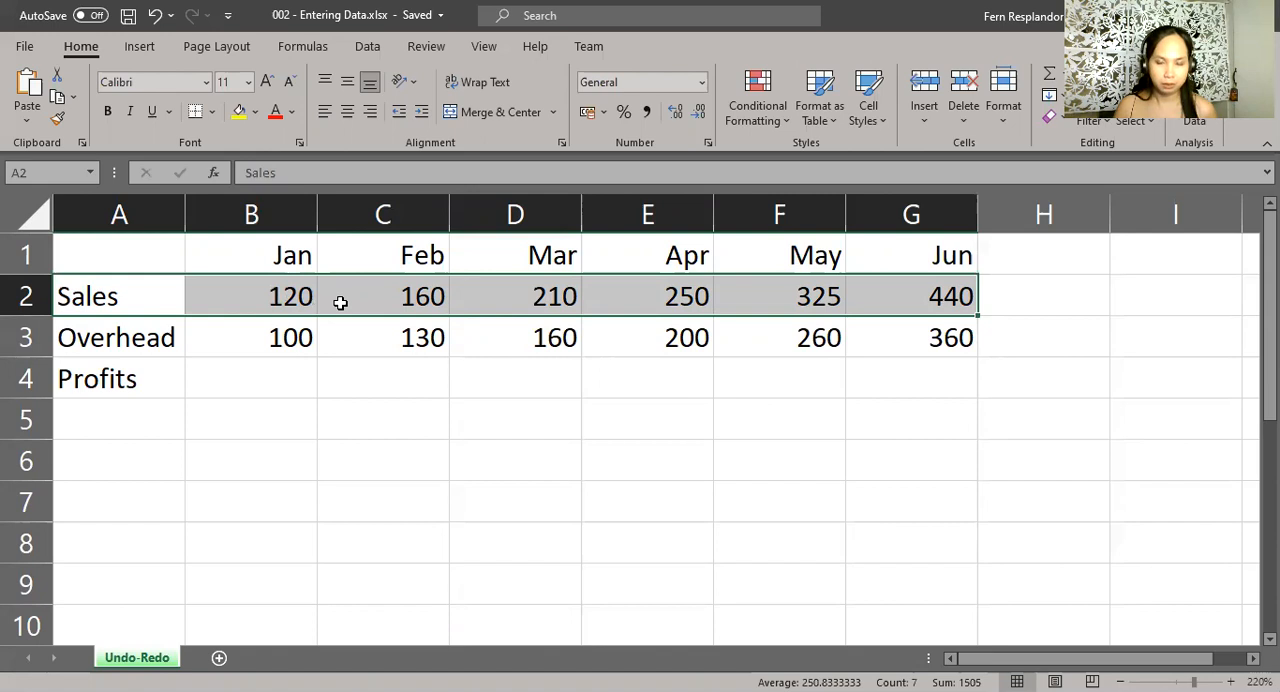
# - Clear the Sales label and all six monthly figures with Delete
pyautogui.press('Delete')
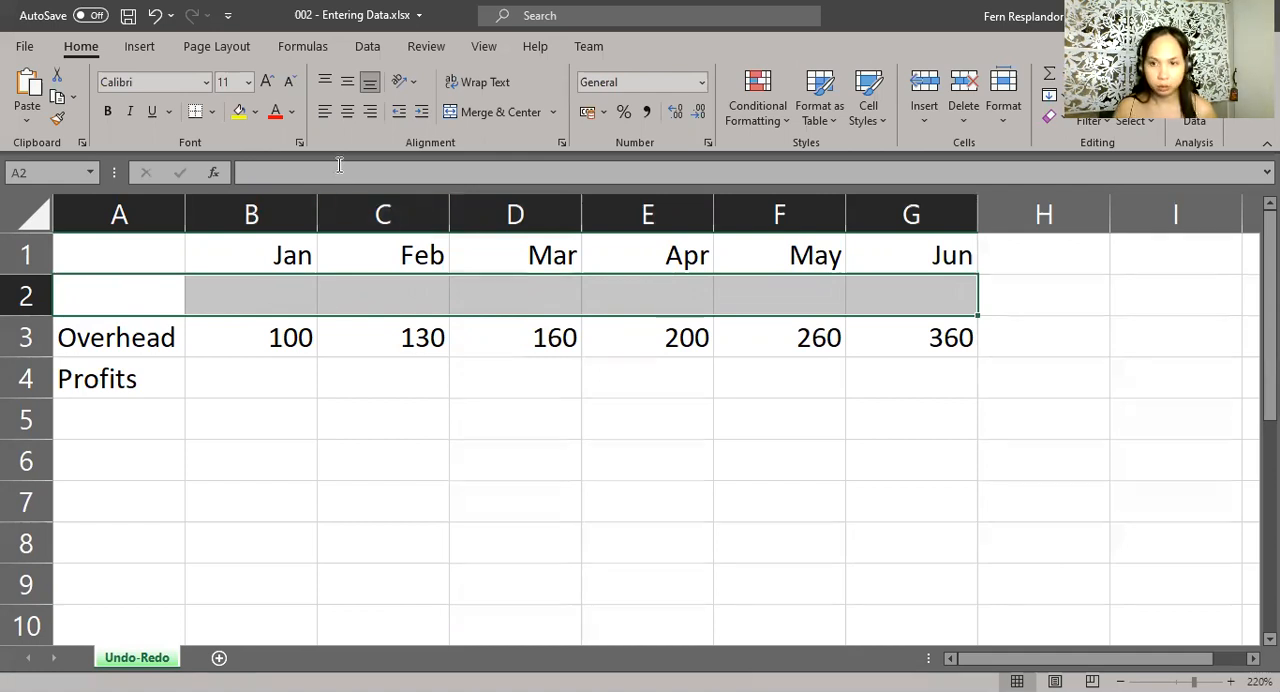
pyautogui.moveTo(340, 164)
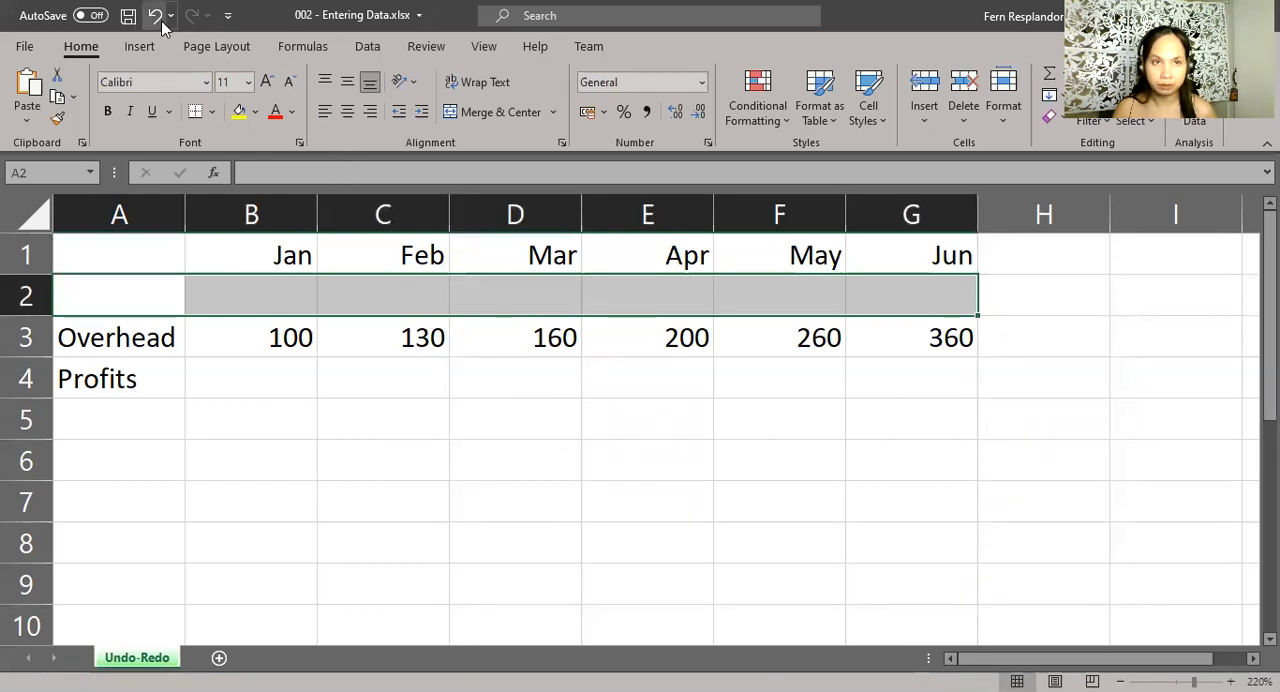
pyautogui.moveTo(156, 22)
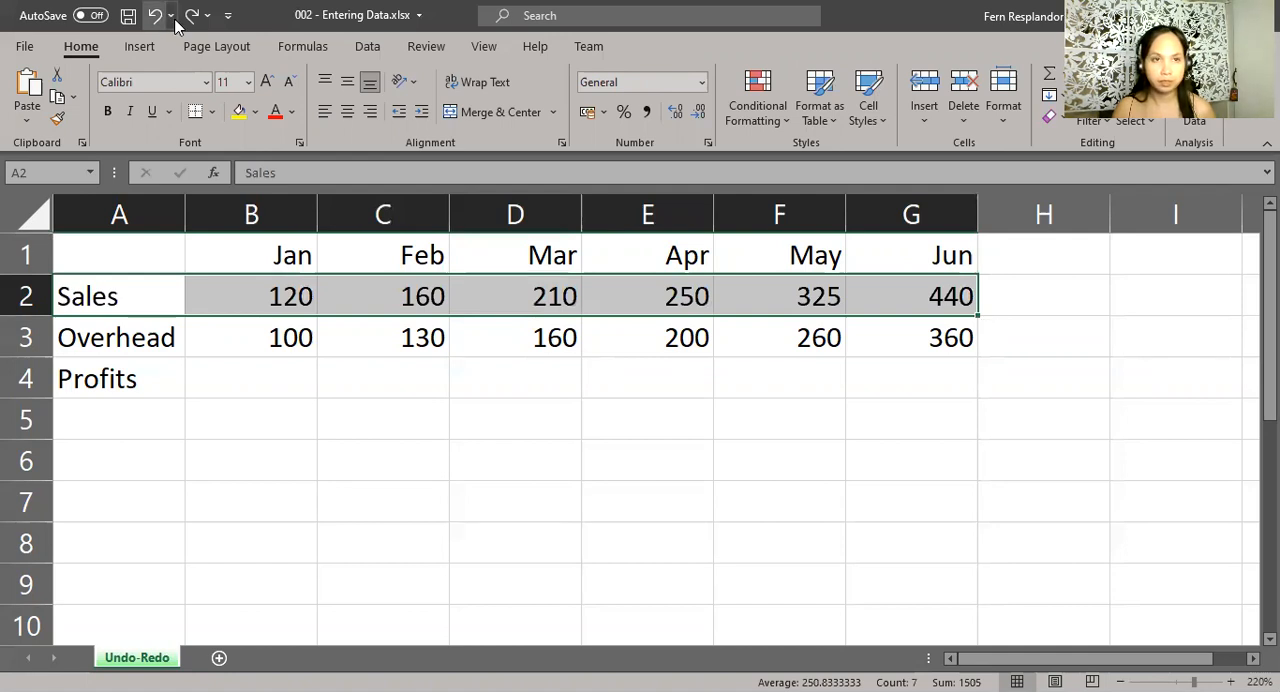
pyautogui.moveTo(196, 20)
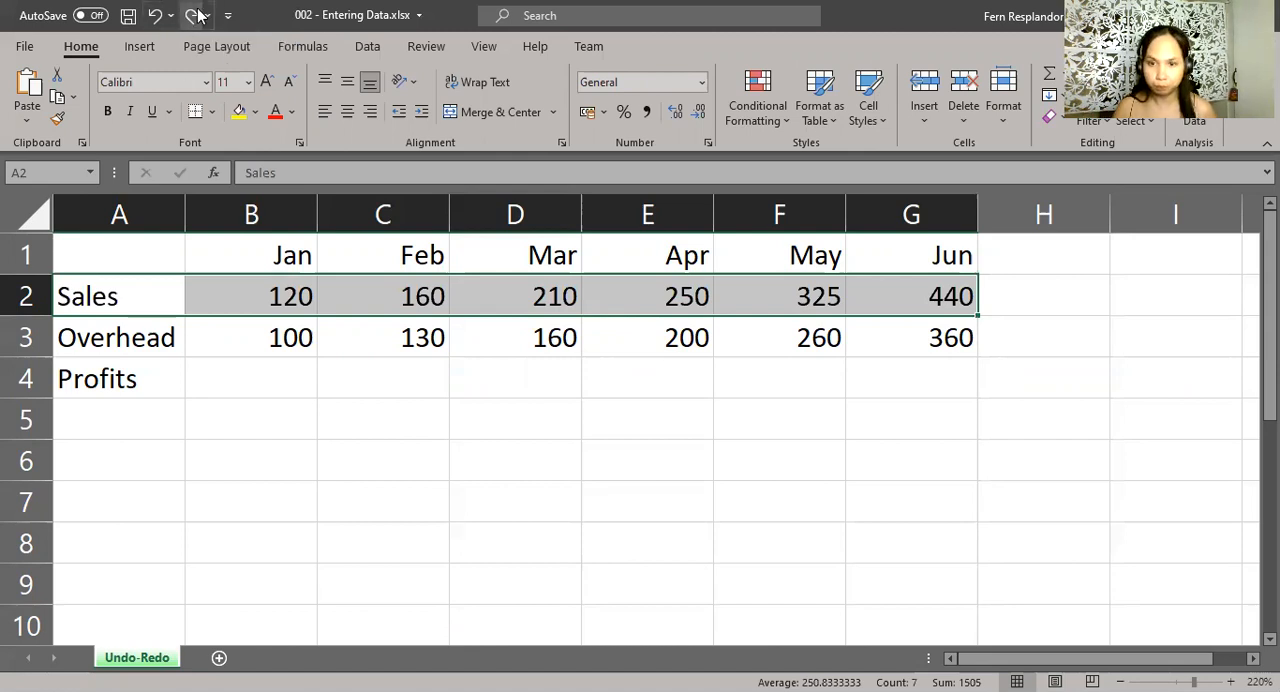
pyautogui.moveTo(192, 22)
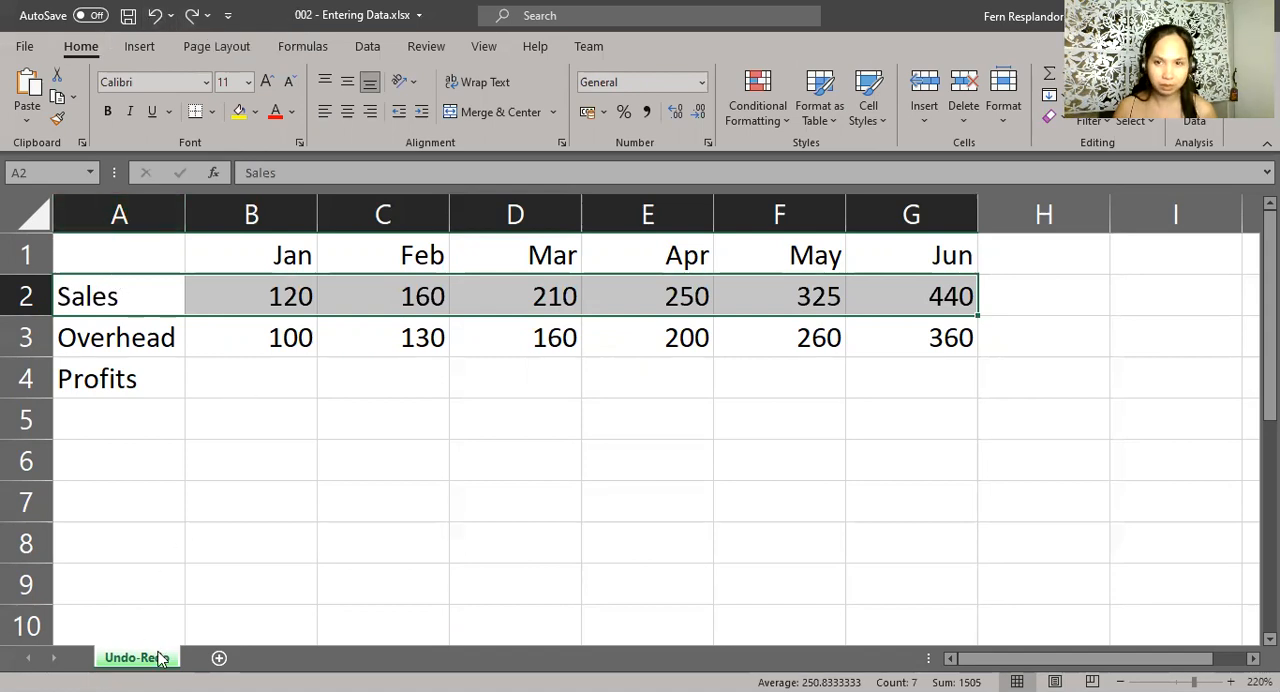
pyautogui.moveTo(148, 650)
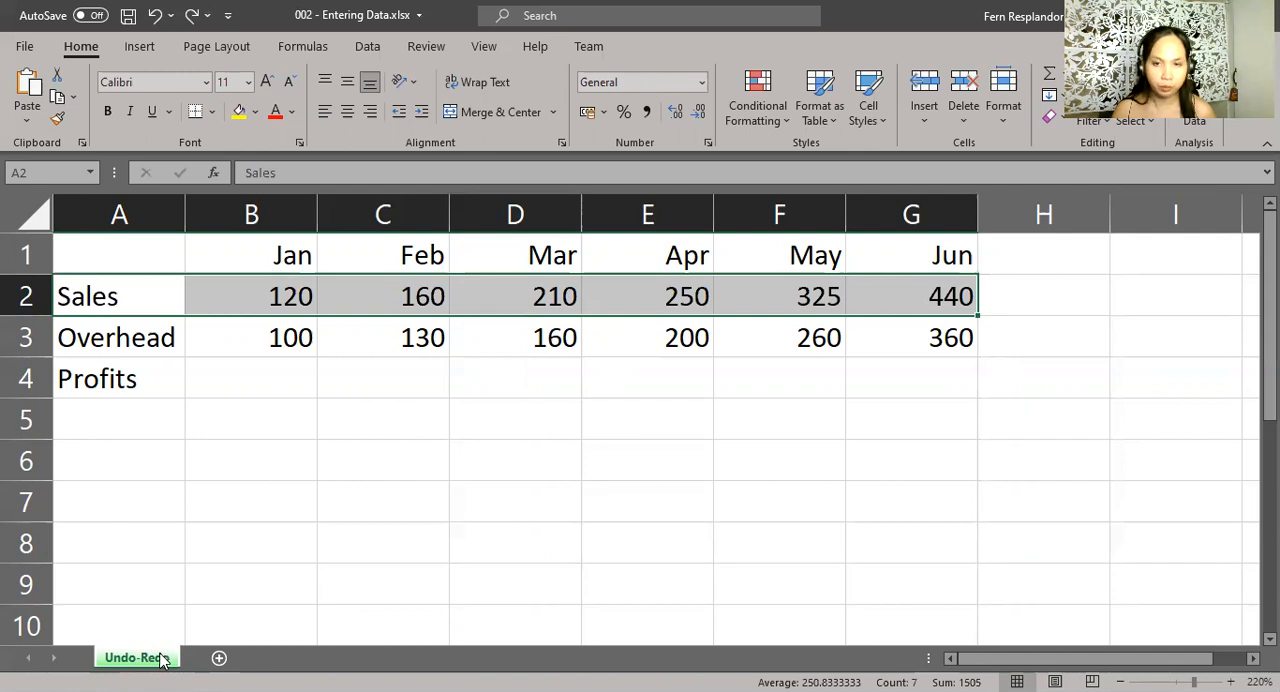
pyautogui.rightClick(136, 656)
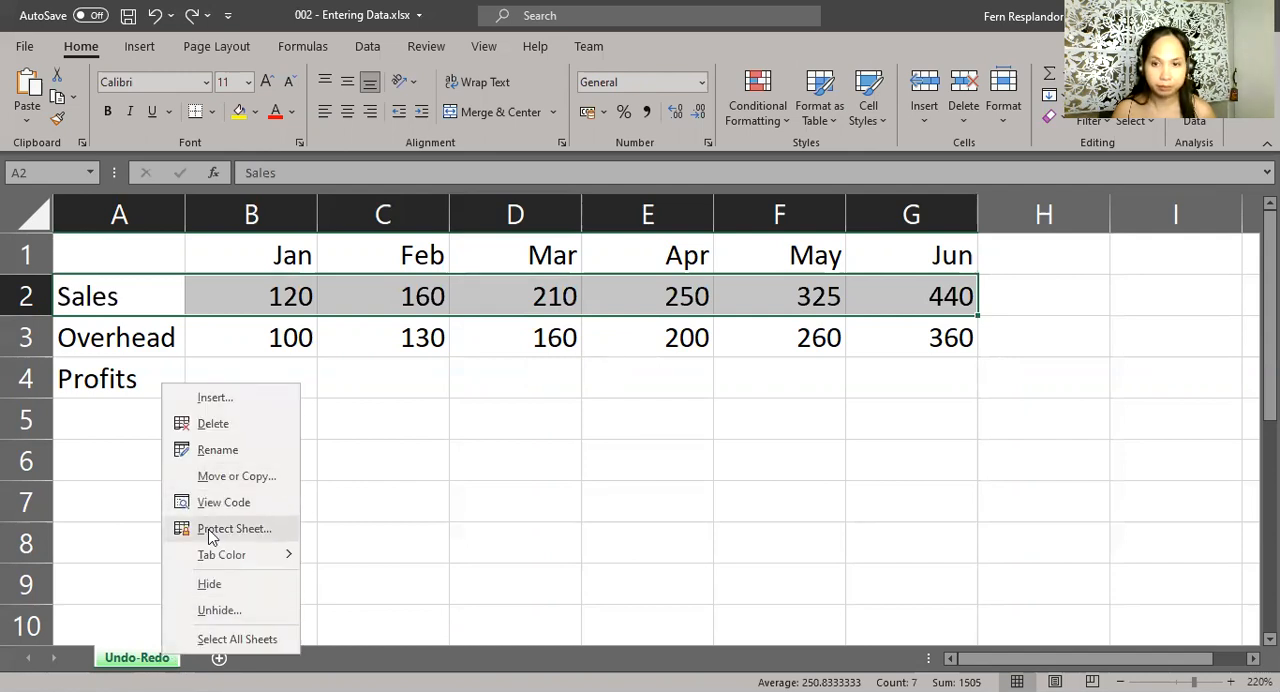
pyautogui.moveTo(230, 476)
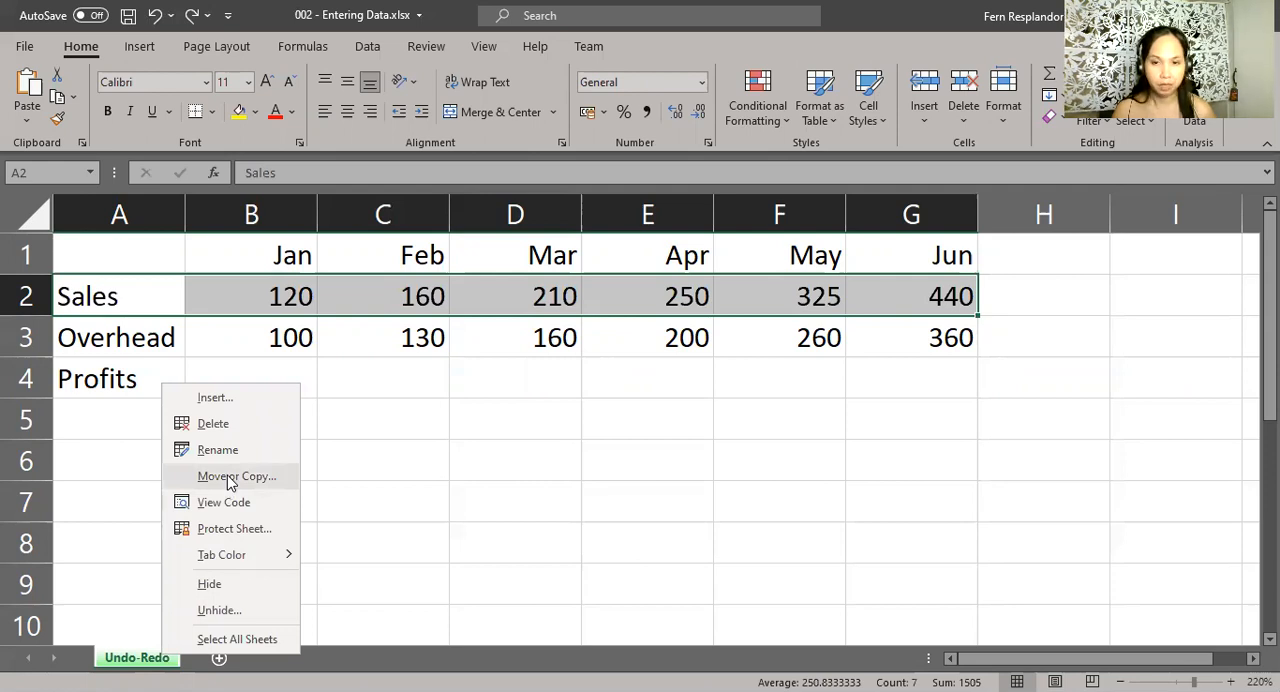
pyautogui.moveTo(238, 458)
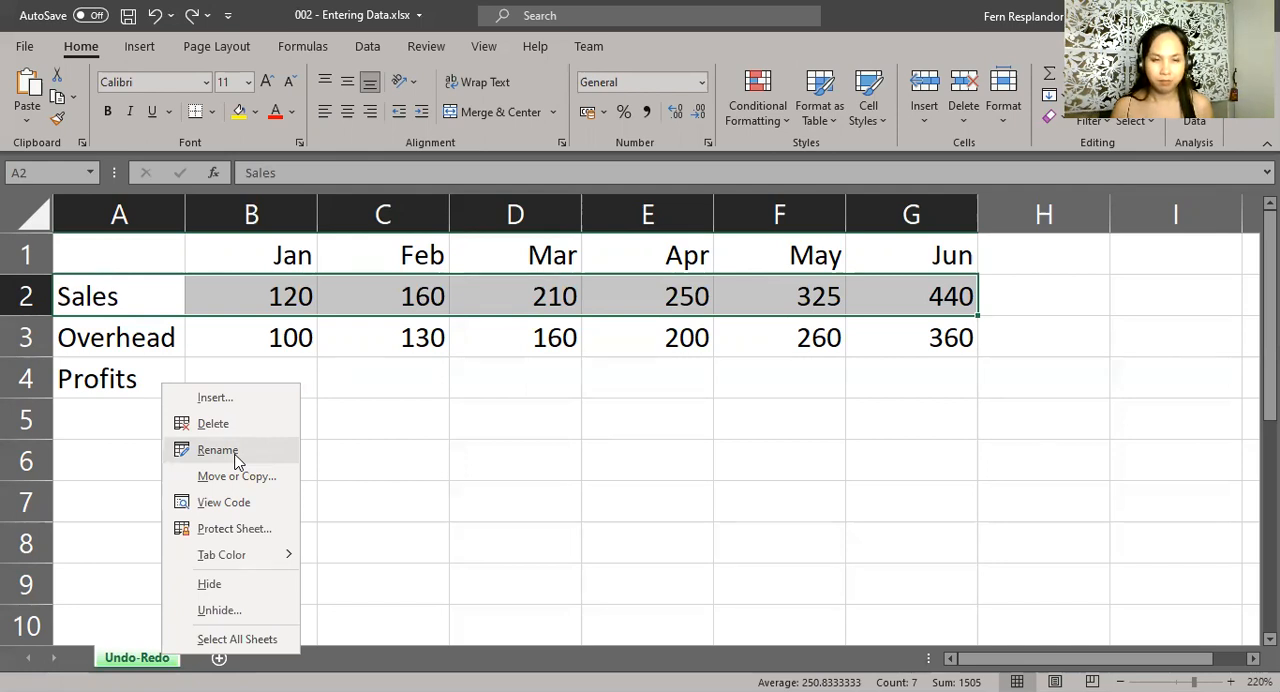
pyautogui.moveTo(464, 372)
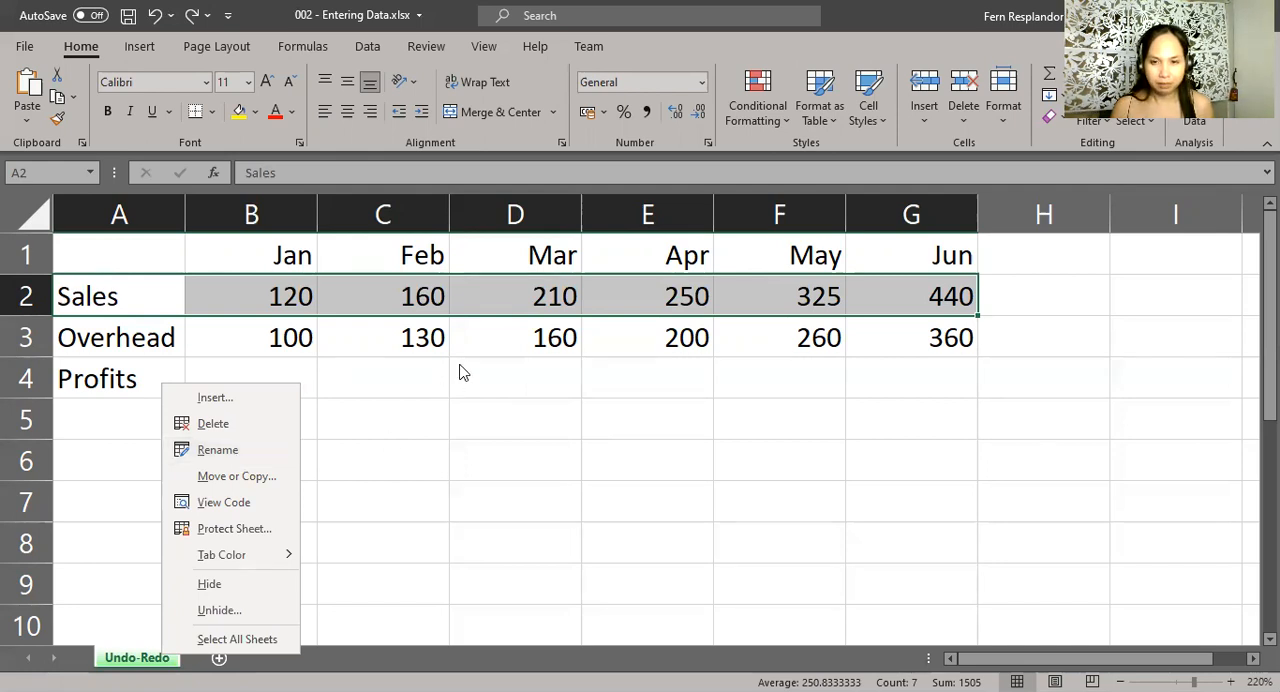
pyautogui.click(444, 378)
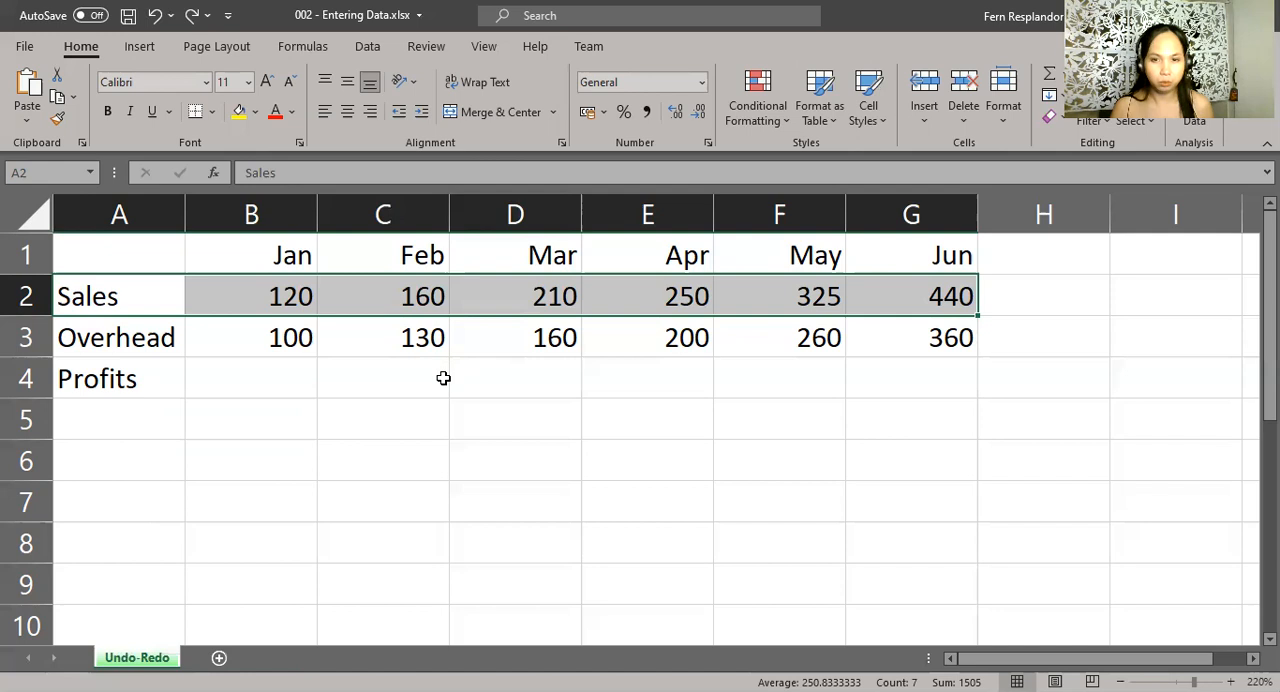
pyautogui.moveTo(360, 372)
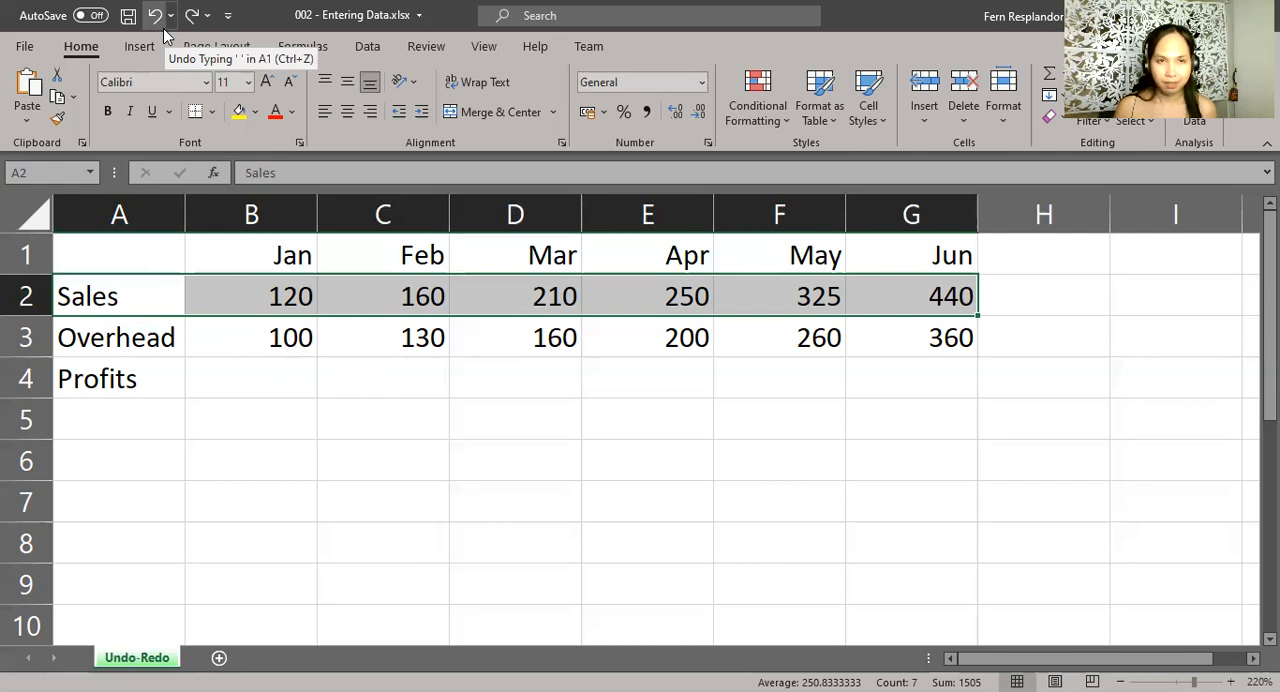
pyautogui.moveTo(240, 320)
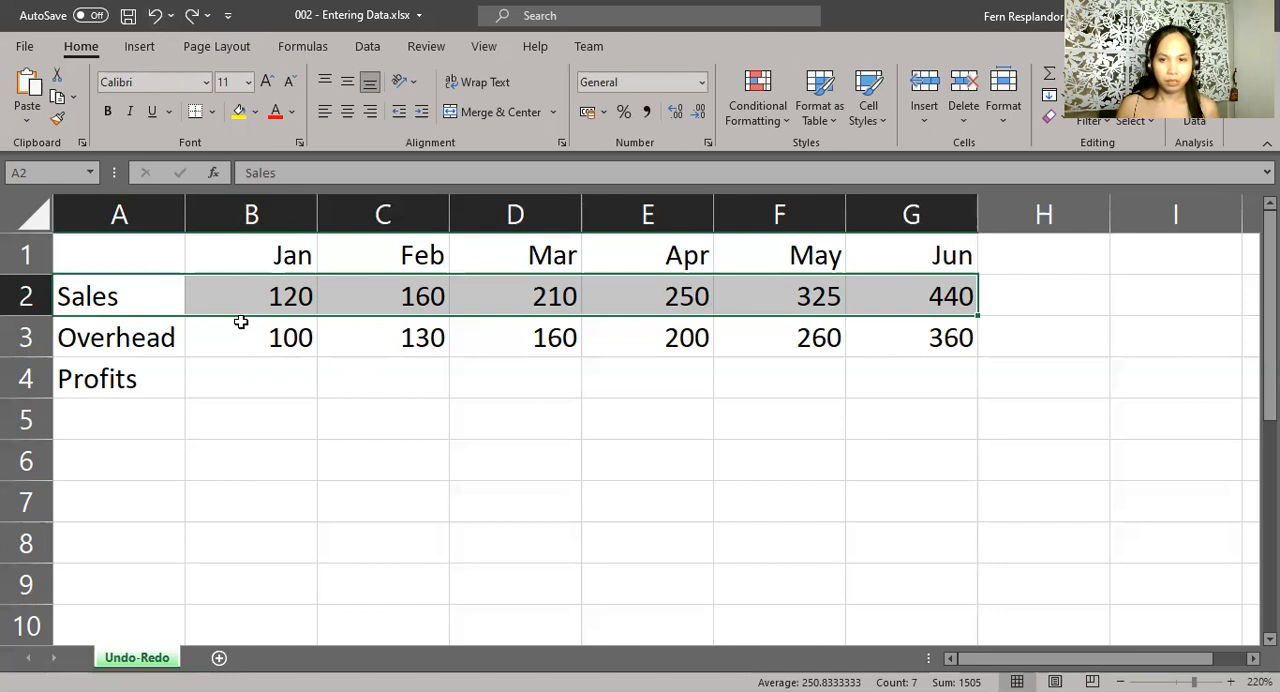
pyautogui.moveTo(52, 36)
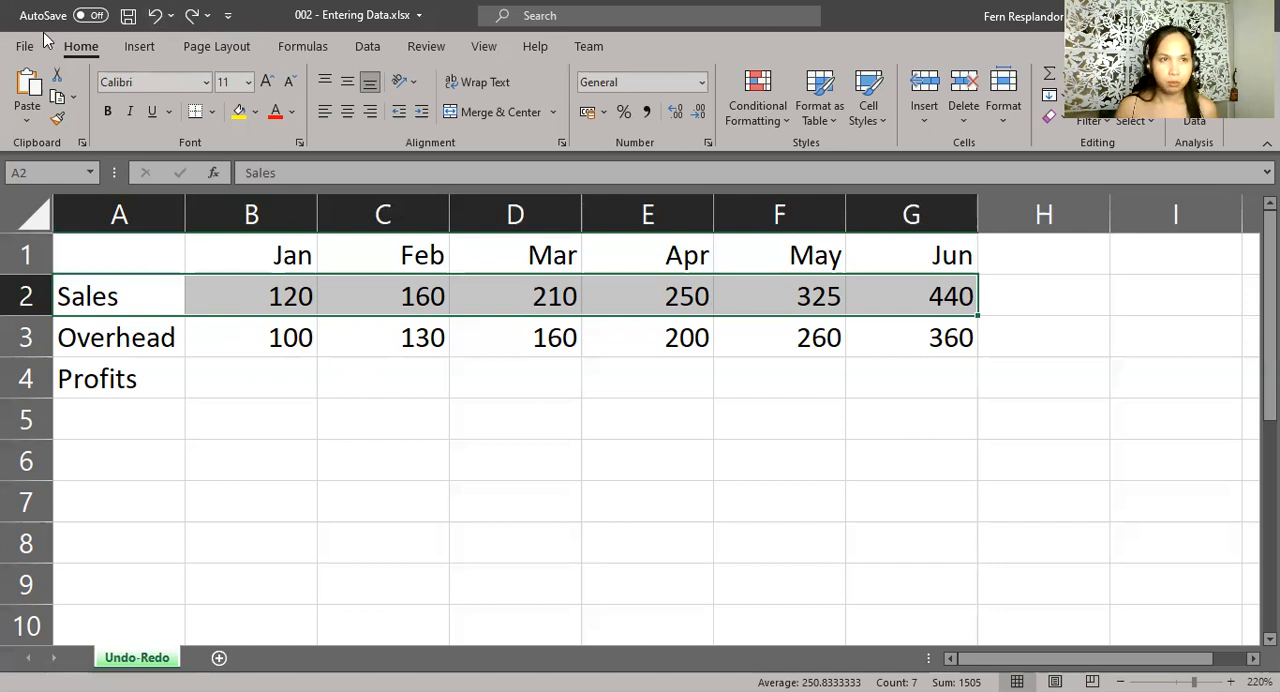
# - Bring up the Save As dialog from the File menu
pyautogui.click(24, 46)
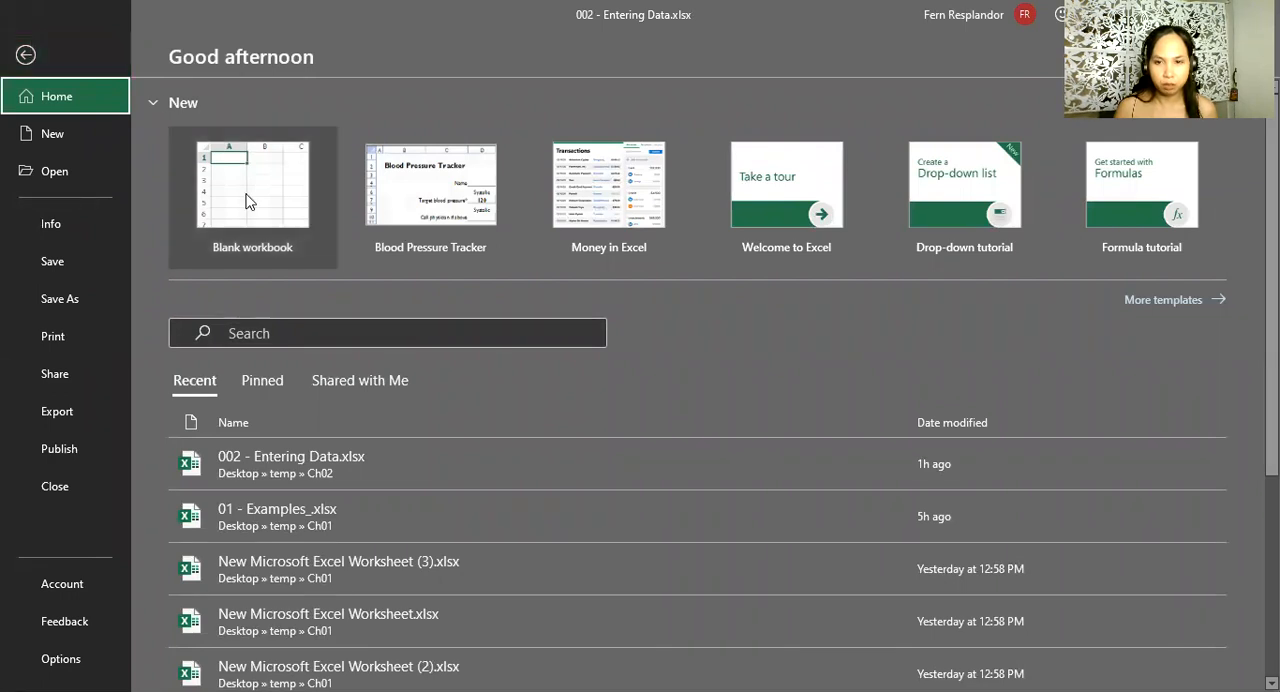
pyautogui.click(292, 456)
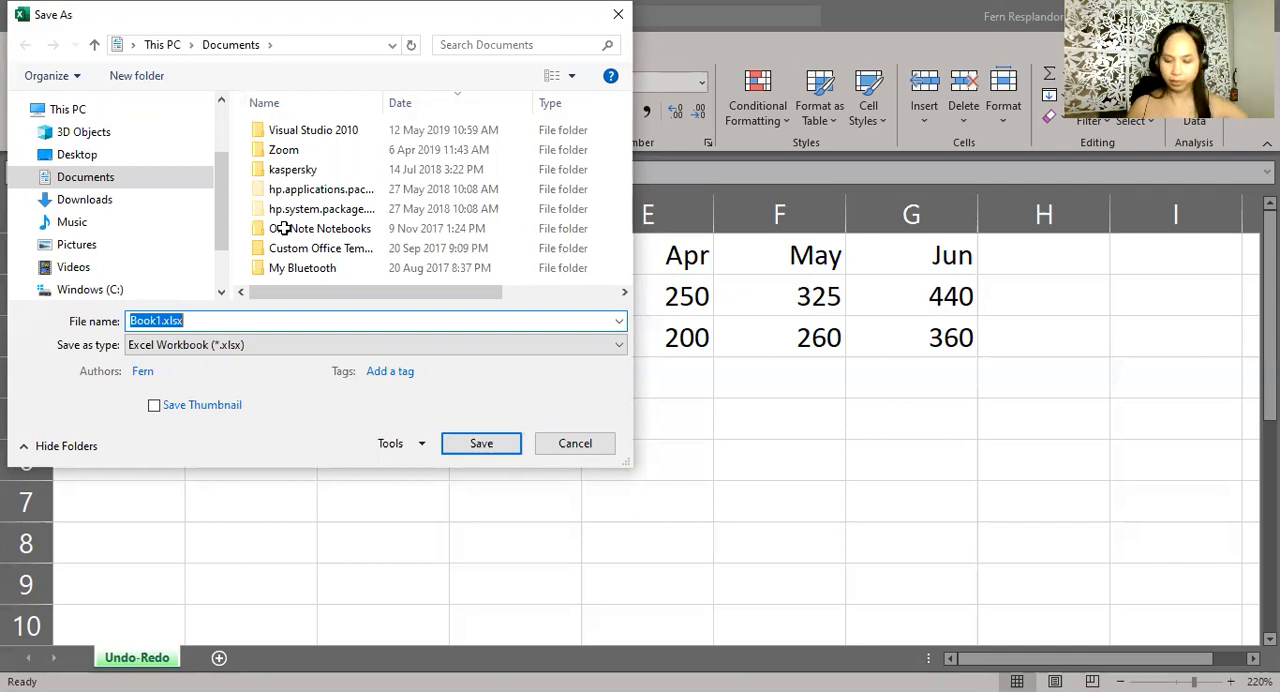
# - Replace the file name Book1.xlsx with '2020 Sales Report'
pyautogui.write('2020 Sales Re')
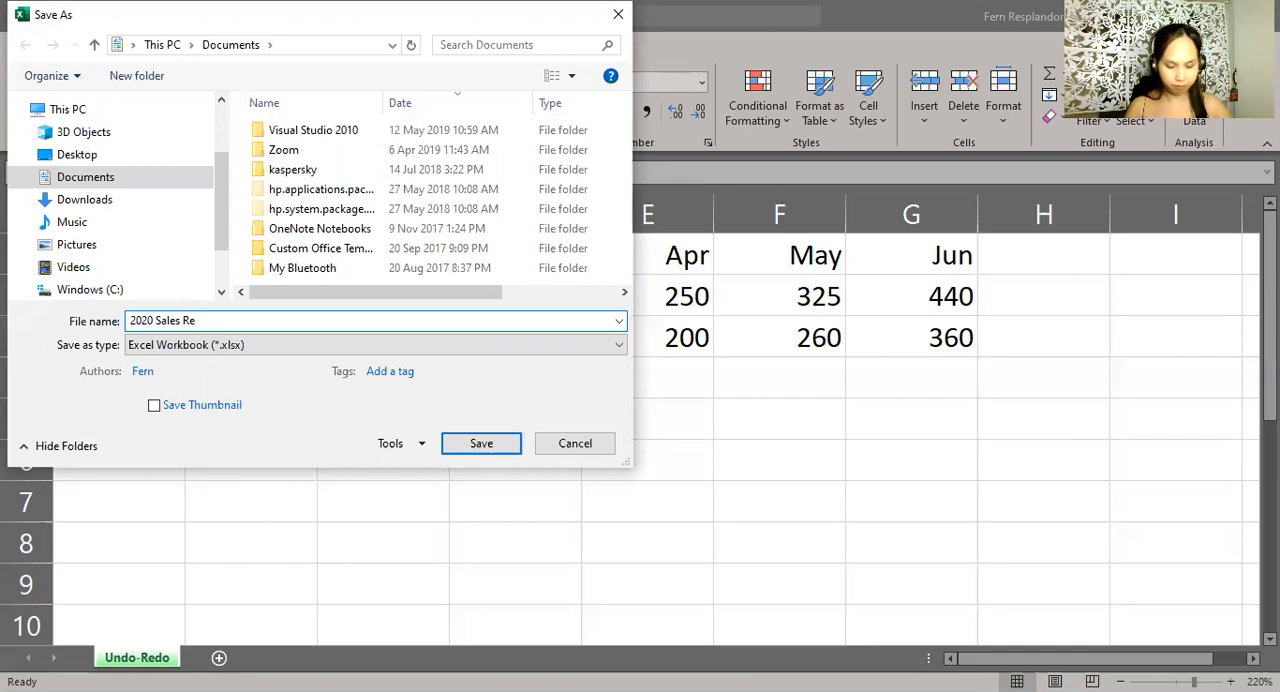
pyautogui.write('port')
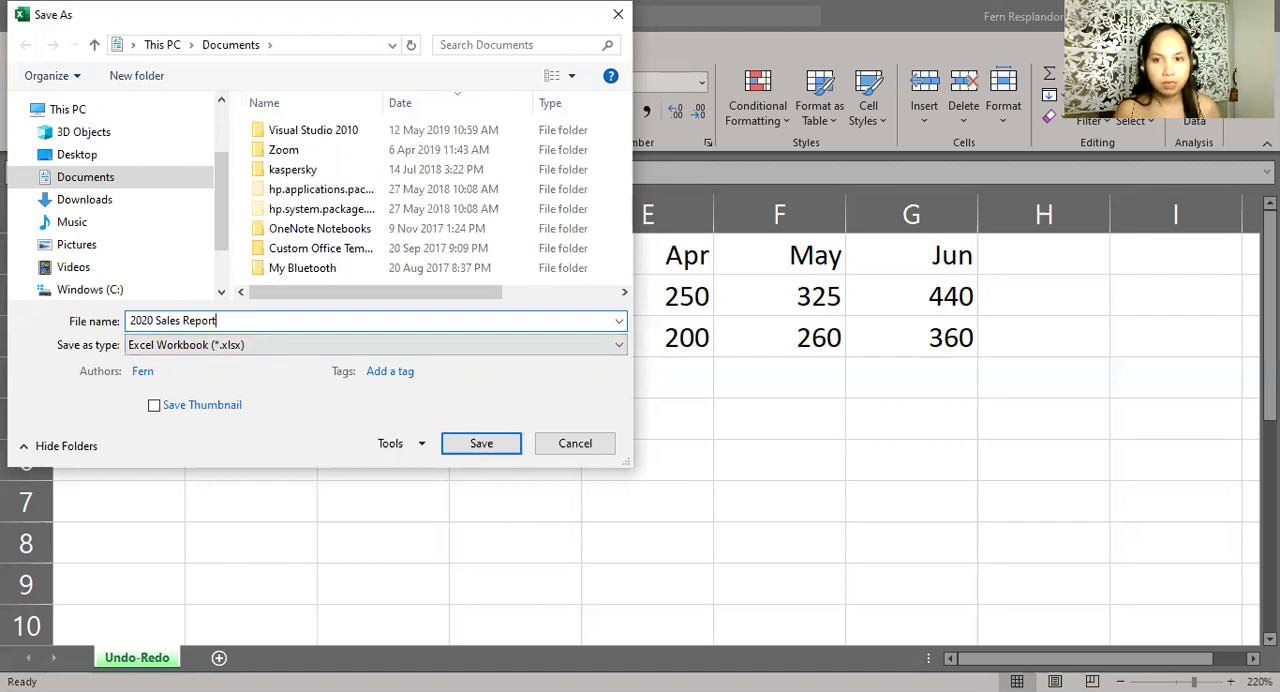
pyautogui.click(604, 344)
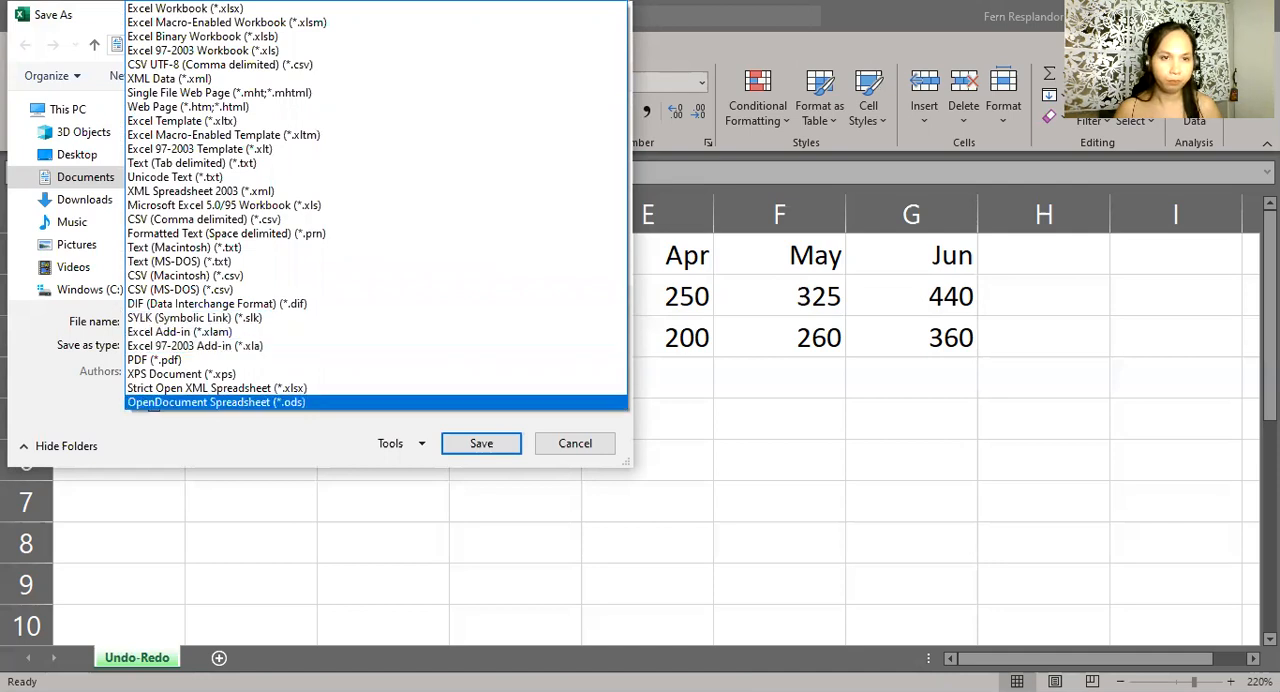
pyautogui.click(184, 8)
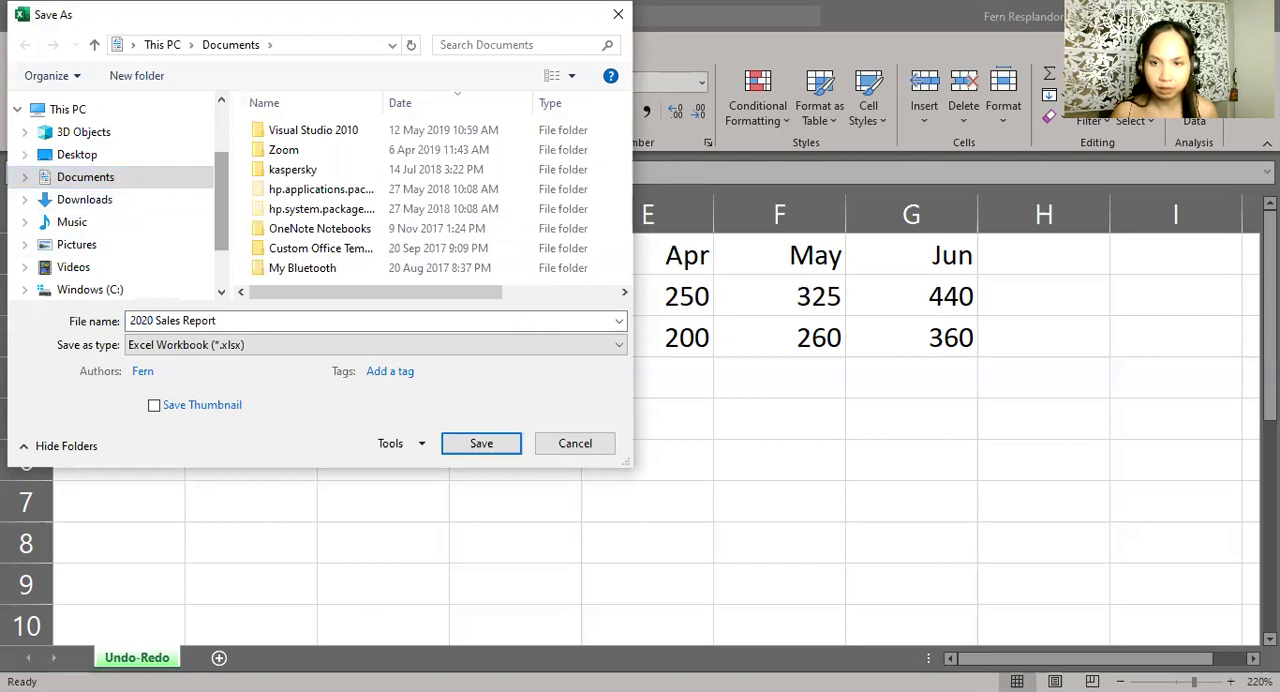
pyautogui.moveTo(292, 168)
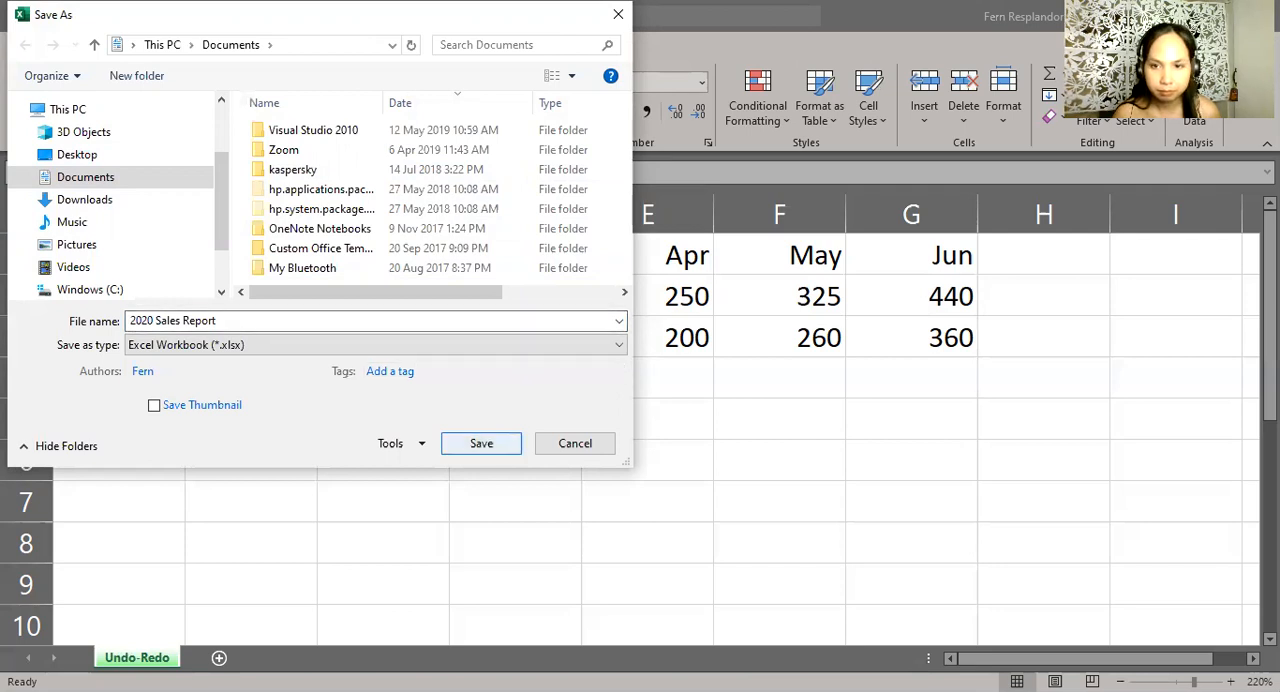
# - Save the workbook as '2020 Sales Report' in Documents
pyautogui.click(480, 444)
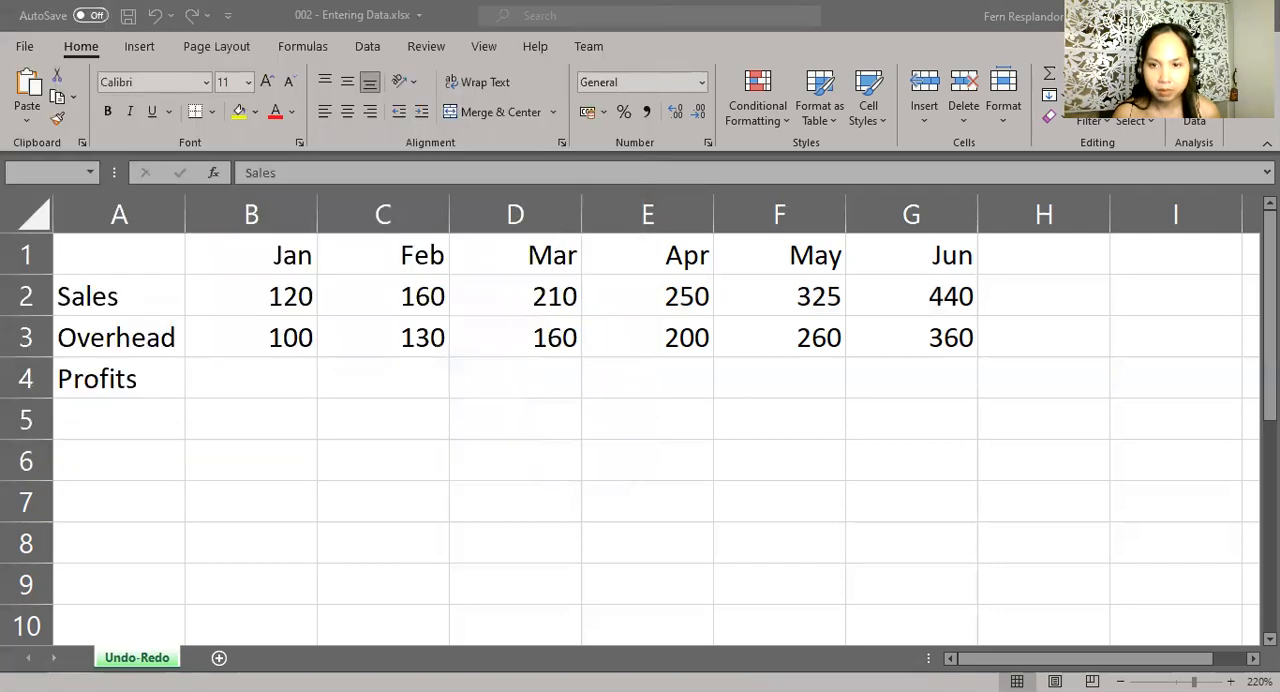